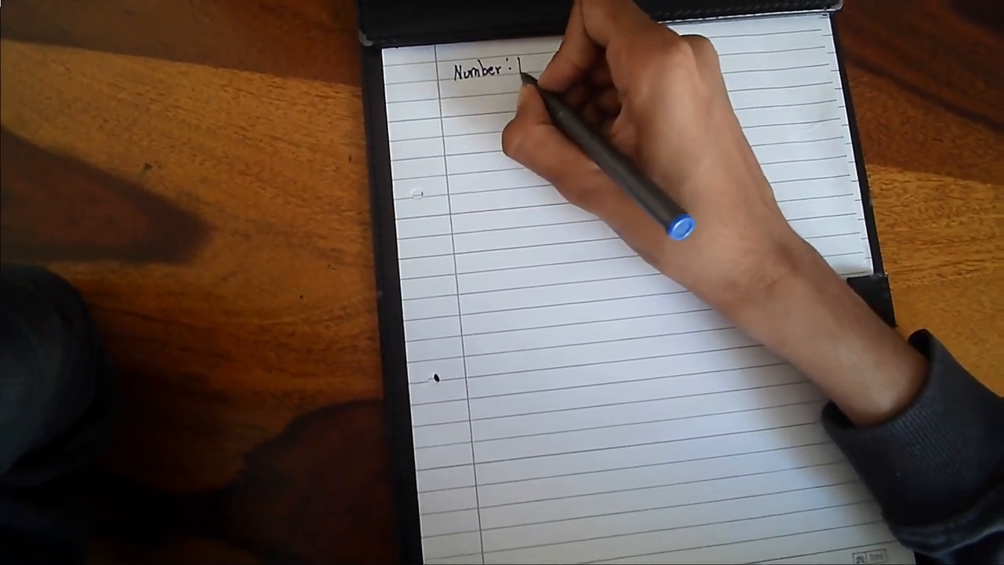
text(10)
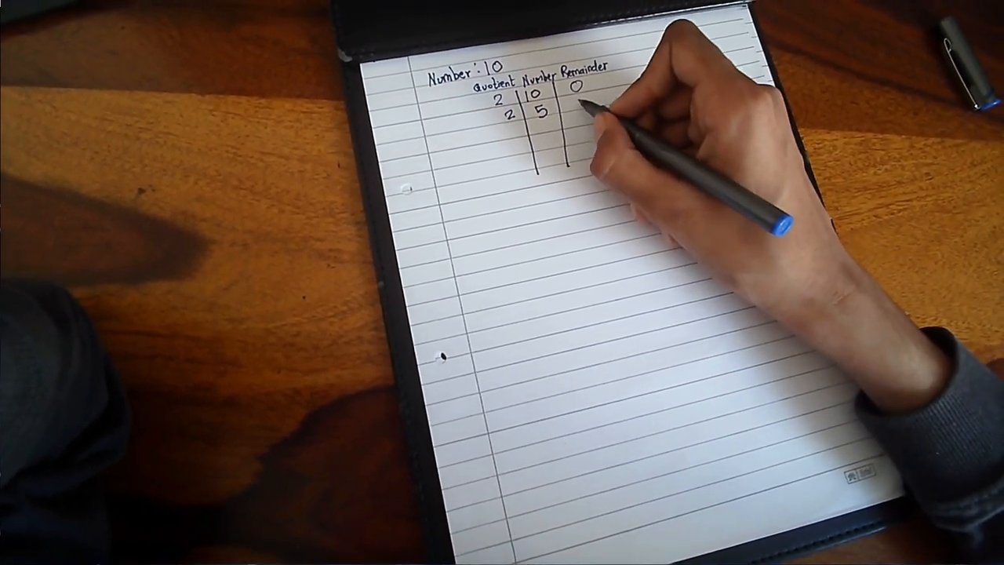
click(585, 117)
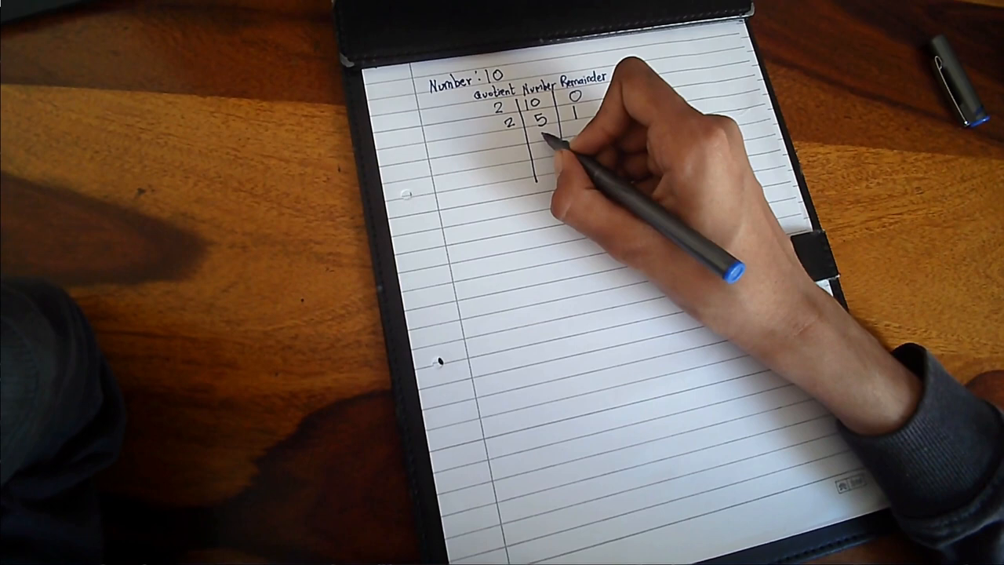